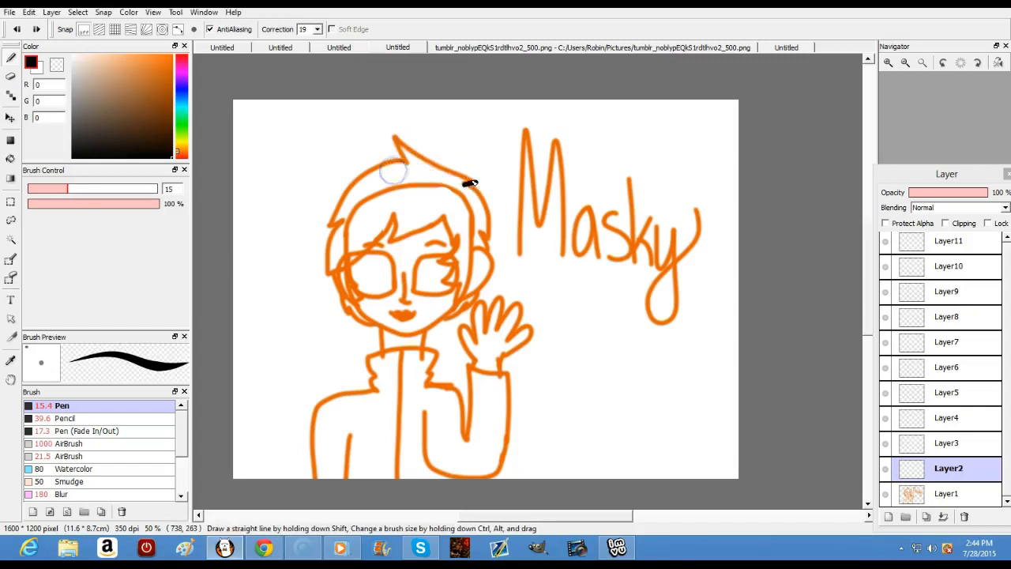
Step: Ink the hair outline, fringe, face and raised jacket arm in black over the sketch
{"action": "left_click_drag", "start_coordinate": [471, 183], "coordinate": [333, 278]}
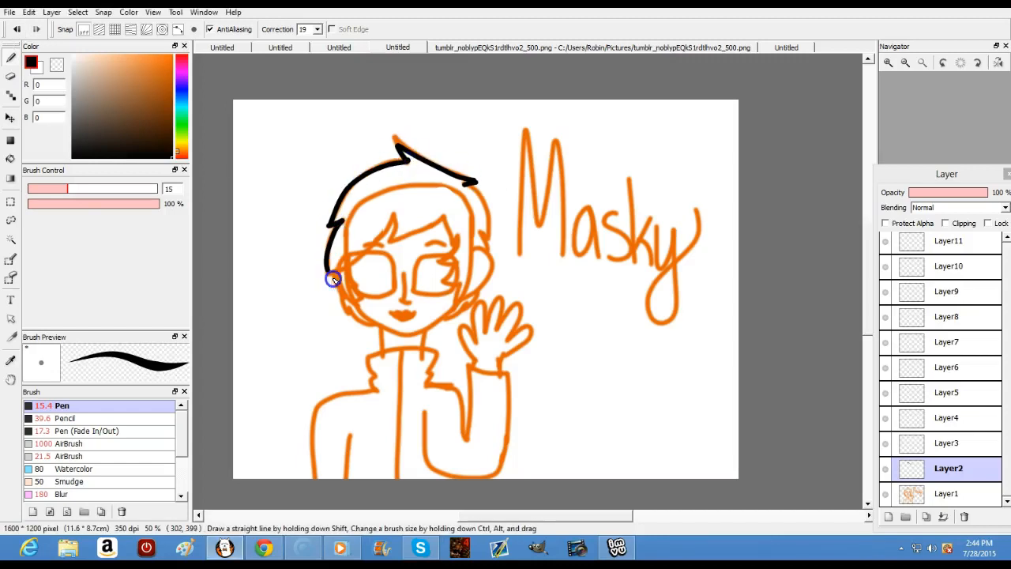
{"action": "left_click_drag", "start_coordinate": [340, 277], "coordinate": [462, 288]}
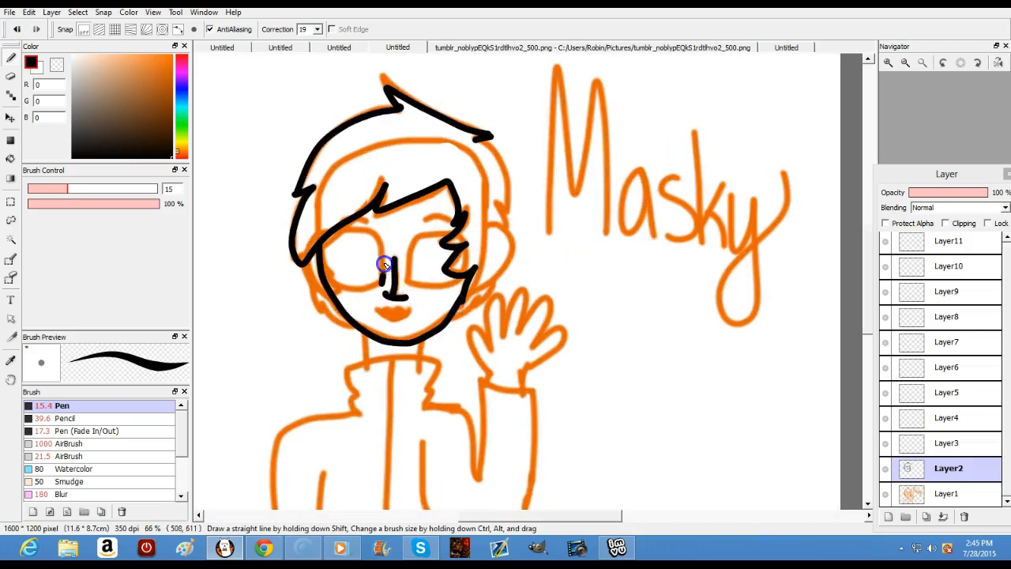
{"action": "left_click_drag", "start_coordinate": [383, 264], "coordinate": [452, 287]}
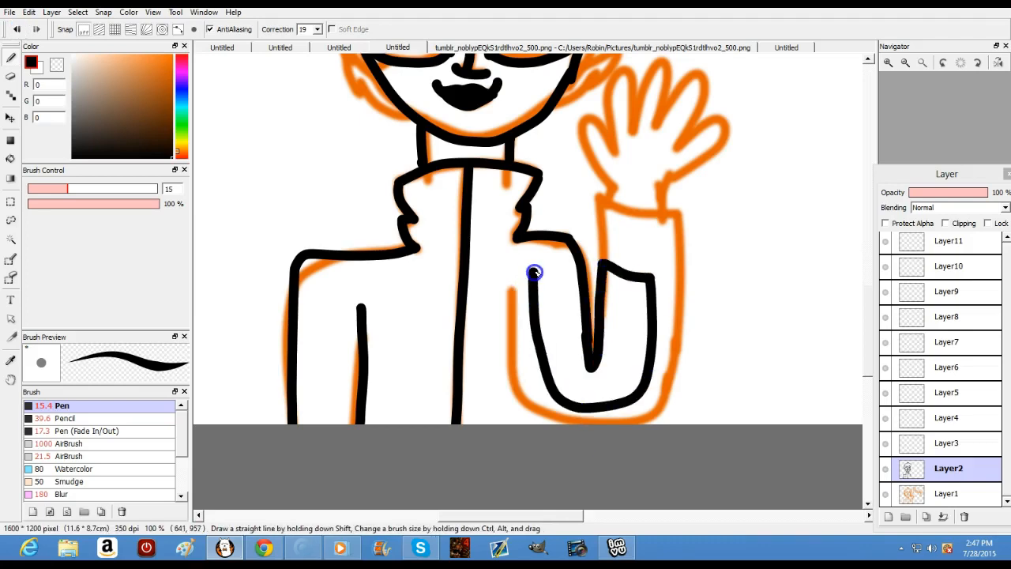
{"action": "left_click_drag", "start_coordinate": [535, 272], "coordinate": [617, 164]}
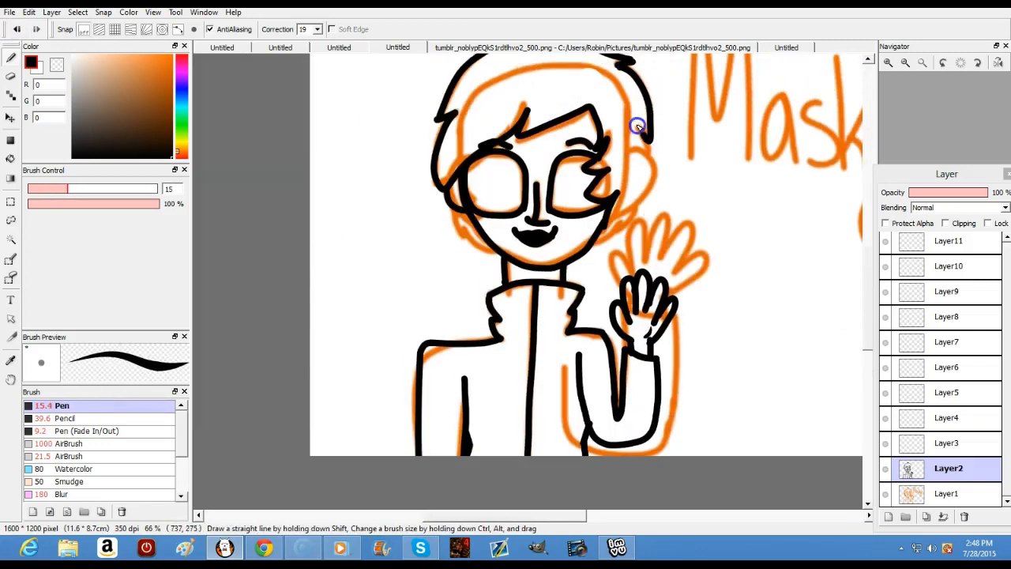
{"action": "left_click_drag", "start_coordinate": [640, 127], "coordinate": [501, 253]}
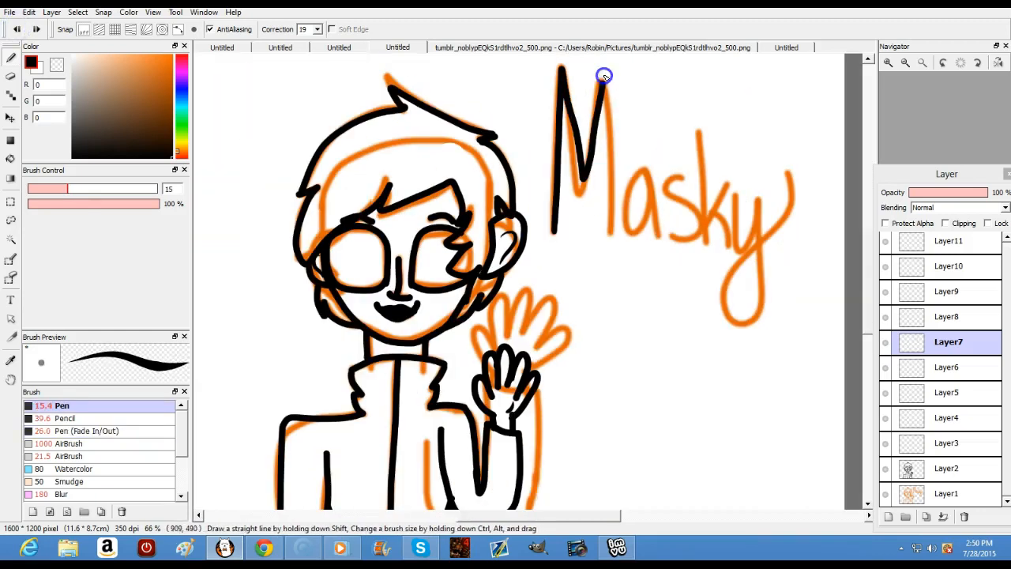
Step: Trace the M of the Masky lettering in black on Layer7
{"action": "left_click_drag", "start_coordinate": [604, 75], "coordinate": [725, 180]}
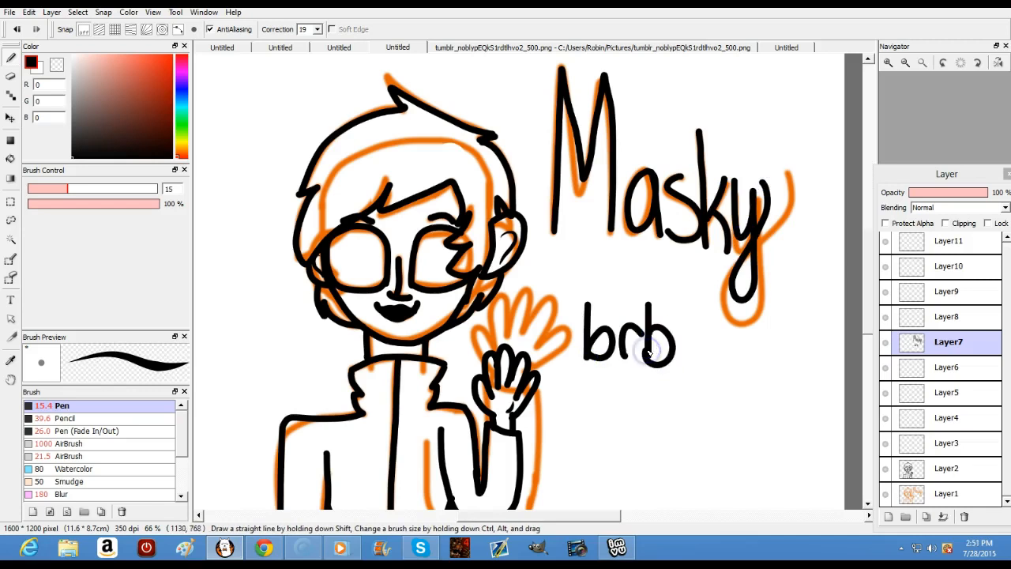
{"action": "mouse_move", "coordinate": [648, 352]}
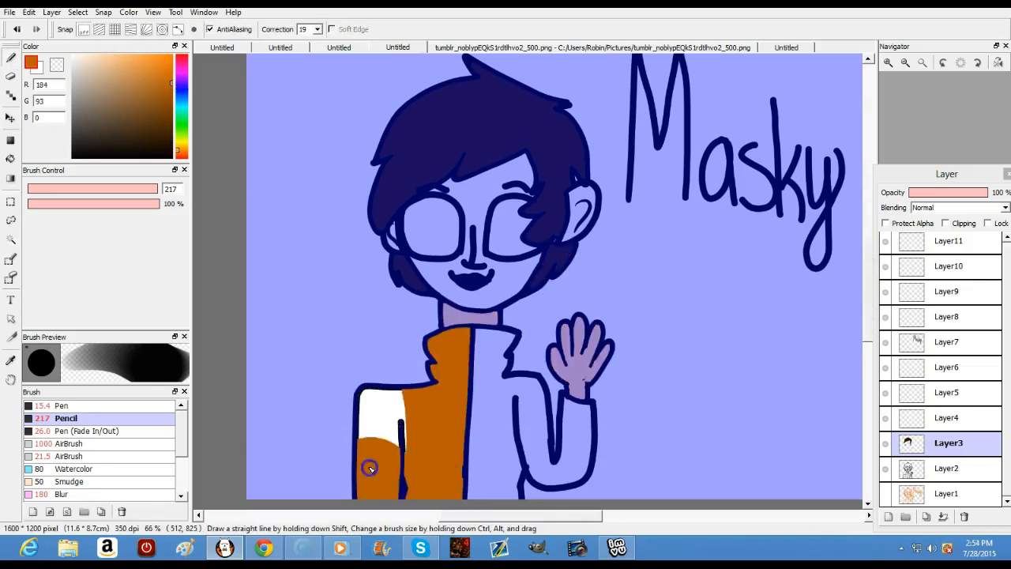
Step: Paint the character's jacket with flat orange on Layer3
{"action": "left_click", "coordinate": [72, 150]}
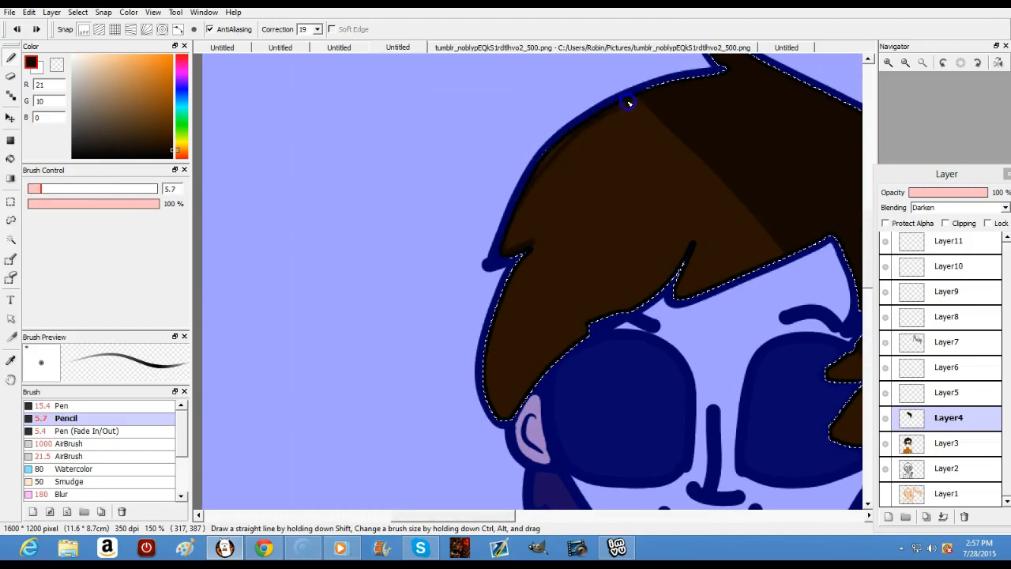
Step: Shade the top edge and lower fringe strand of the hair in dark brown
{"action": "left_click_drag", "start_coordinate": [630, 103], "coordinate": [507, 299]}
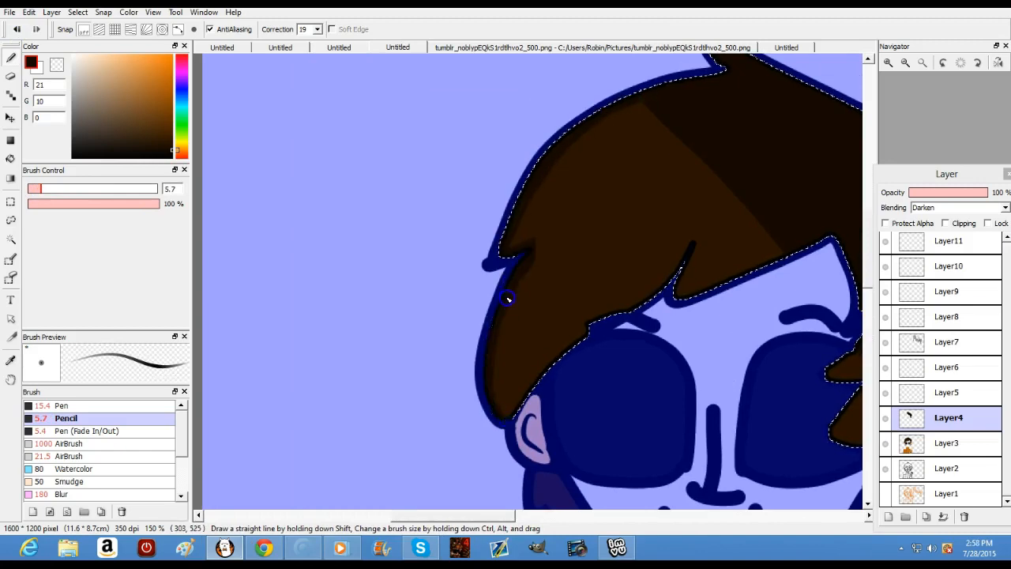
{"action": "left_click_drag", "start_coordinate": [510, 298], "coordinate": [703, 286]}
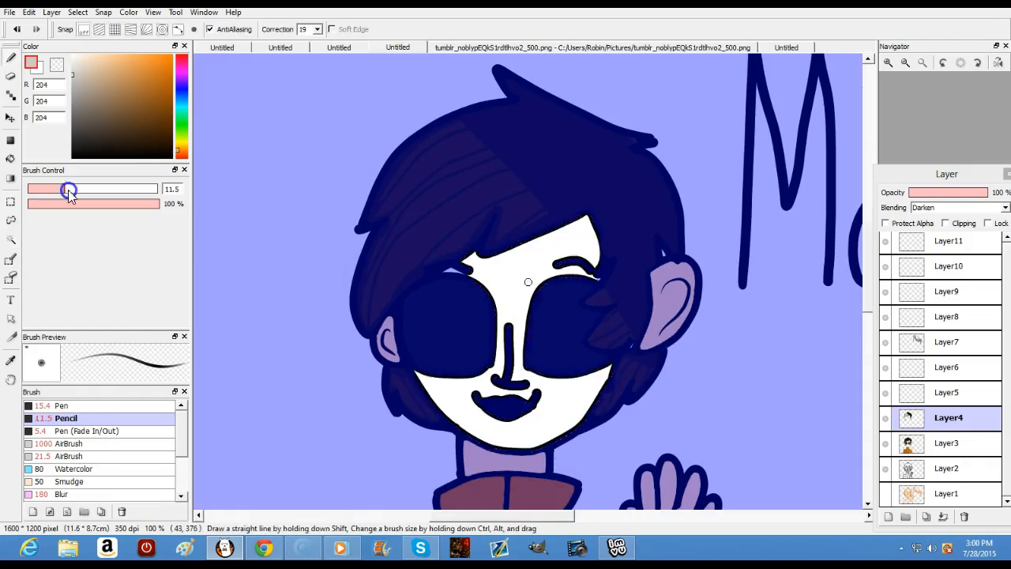
Step: Enlarge the Pencil brush and paint the raised sleeve a darker orange
{"action": "left_click_drag", "start_coordinate": [69, 189], "coordinate": [106, 189]}
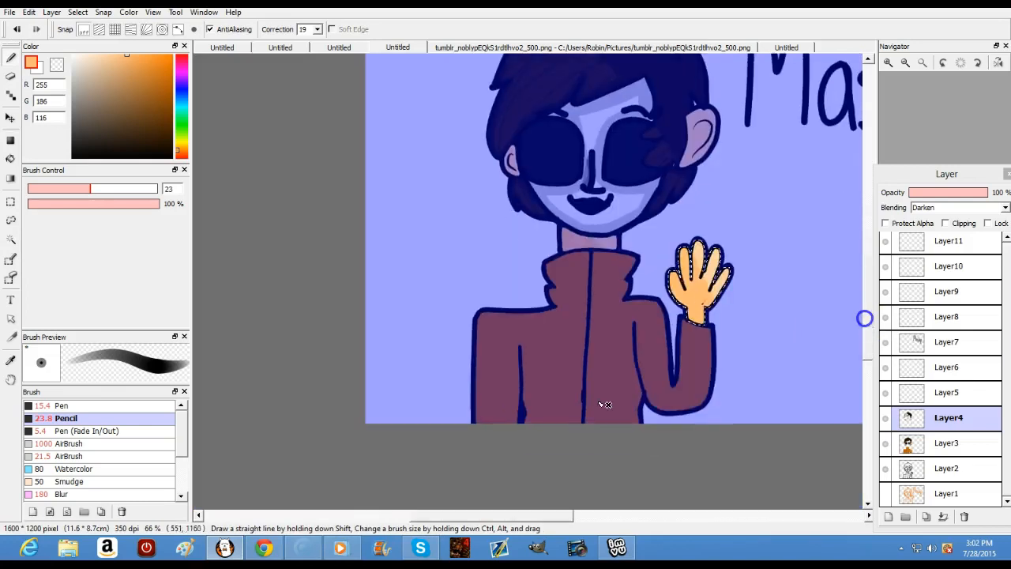
{"action": "left_click", "coordinate": [648, 307]}
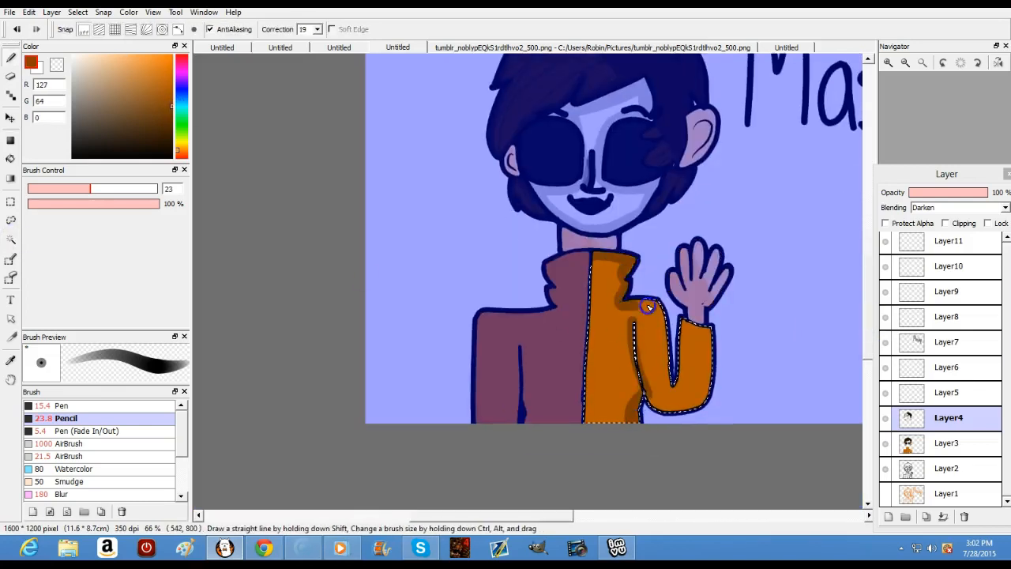
{"action": "left_click_drag", "start_coordinate": [648, 307], "coordinate": [612, 268]}
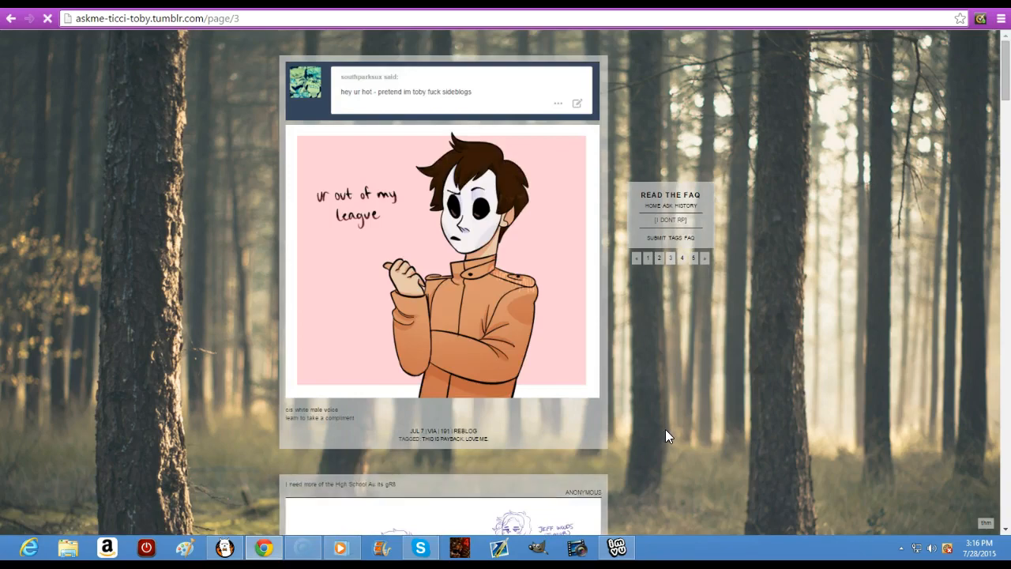
Step: Scroll the askme-ticci-toby Tumblr page to view the Masky reference image
{"action": "scroll", "scroll_direction": "down", "scroll_amount": 3}
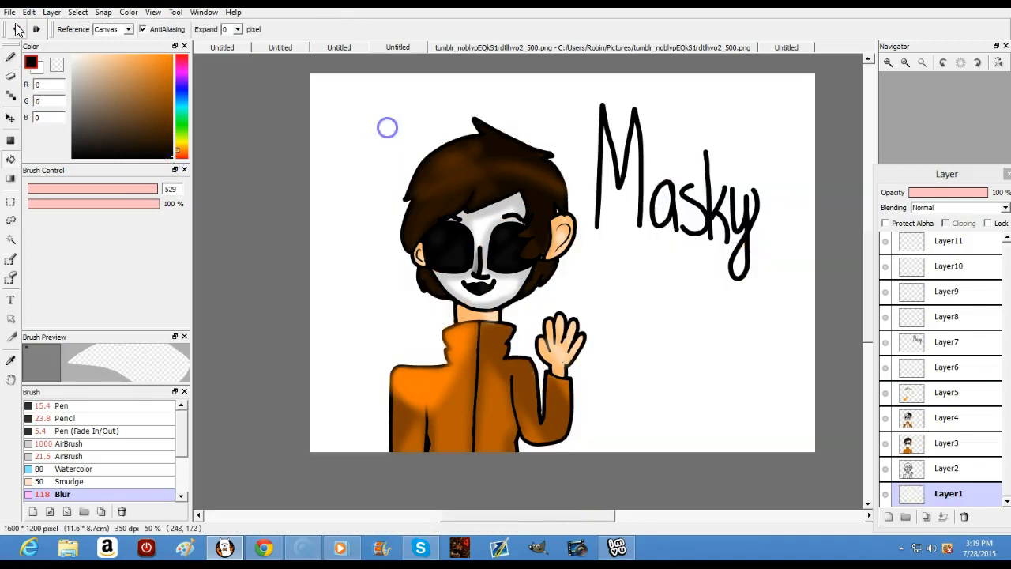
Step: Bucket-fill the canvas background with orange on Layer1
{"action": "left_click", "coordinate": [170, 86]}
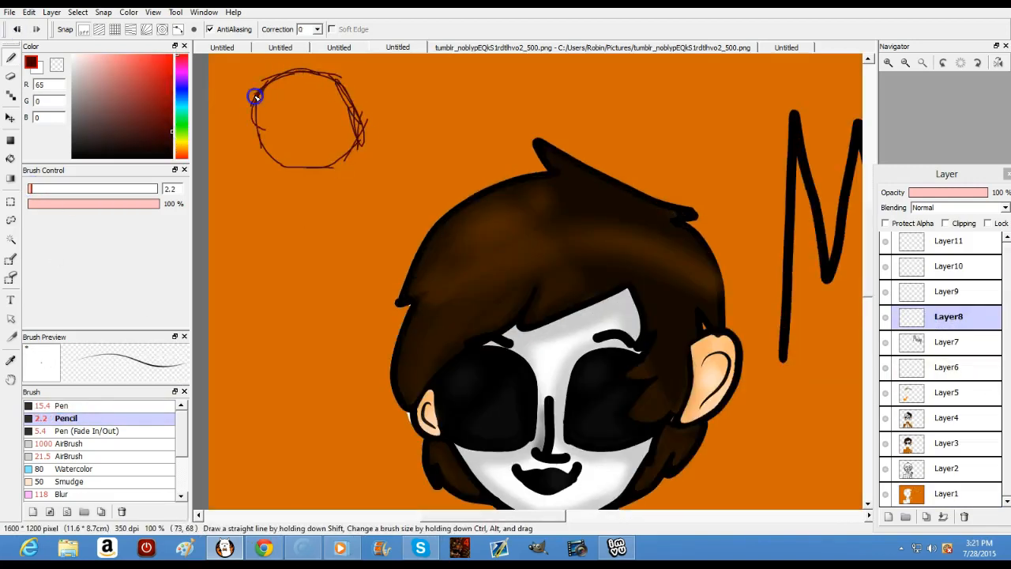
Step: Sketch the circle symbol in the top-left corner and switch to the soft AirBrush
{"action": "left_click_drag", "start_coordinate": [256, 95], "coordinate": [373, 165]}
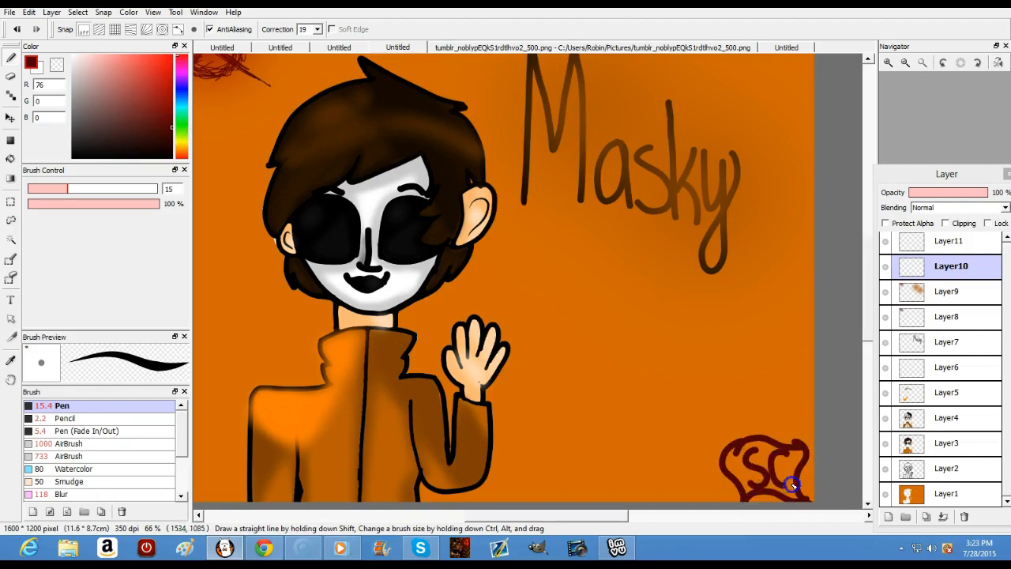
{"action": "left_click", "coordinate": [70, 456]}
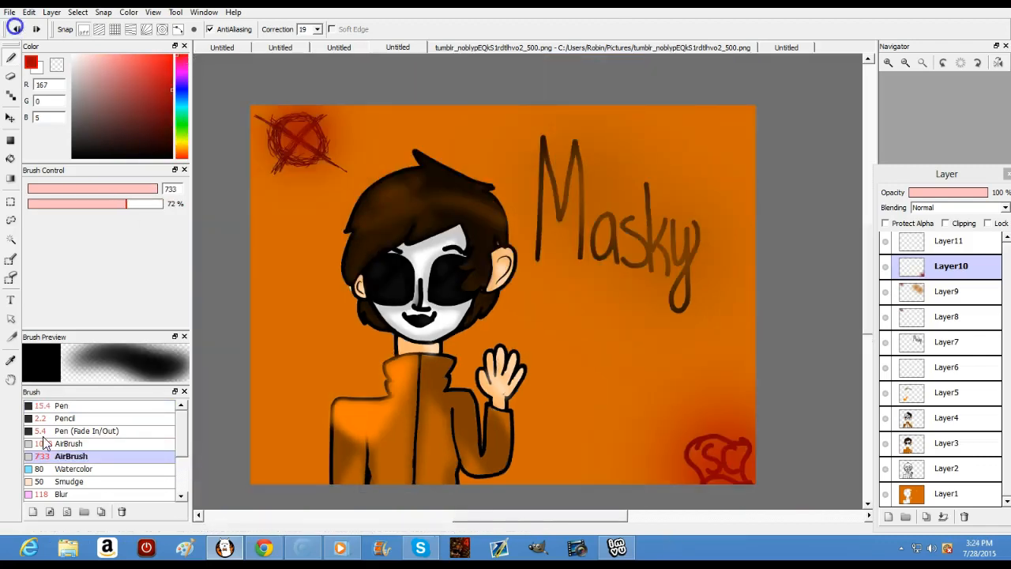